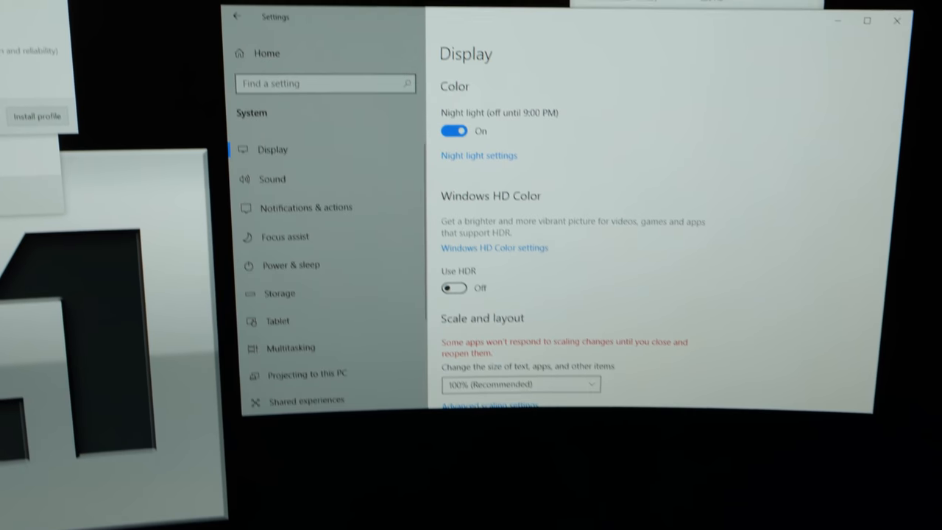
Step: Switch Use HDR to On under Windows HD Color for the display
click(453, 287)
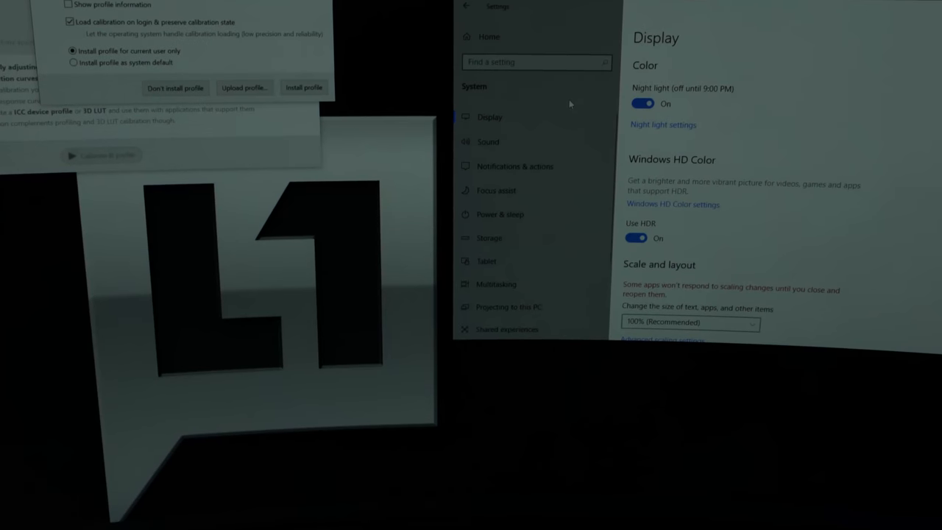